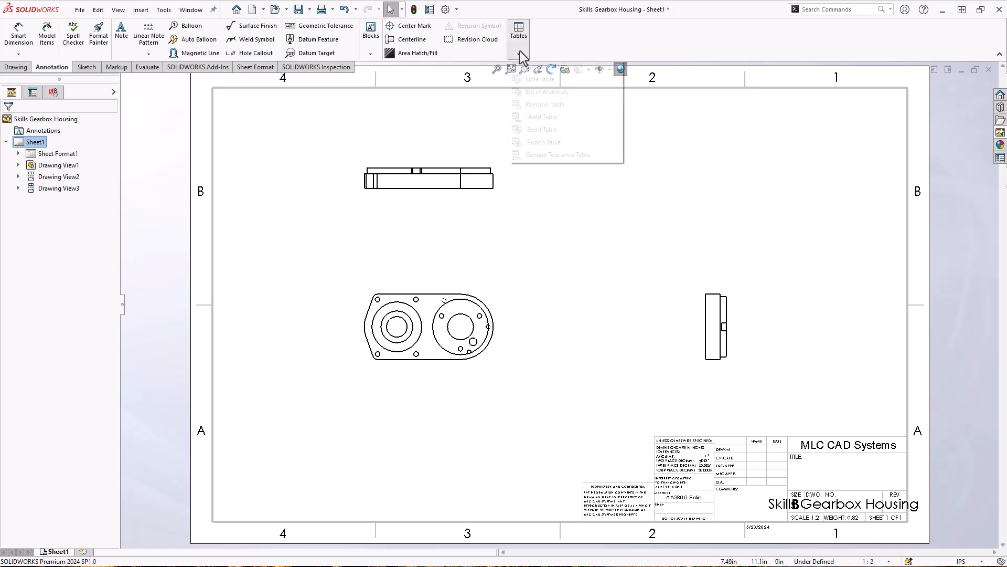
Insert a revision table, toggle anchor-point attachment, and place it at the sheet's top-right.
click(546, 104)
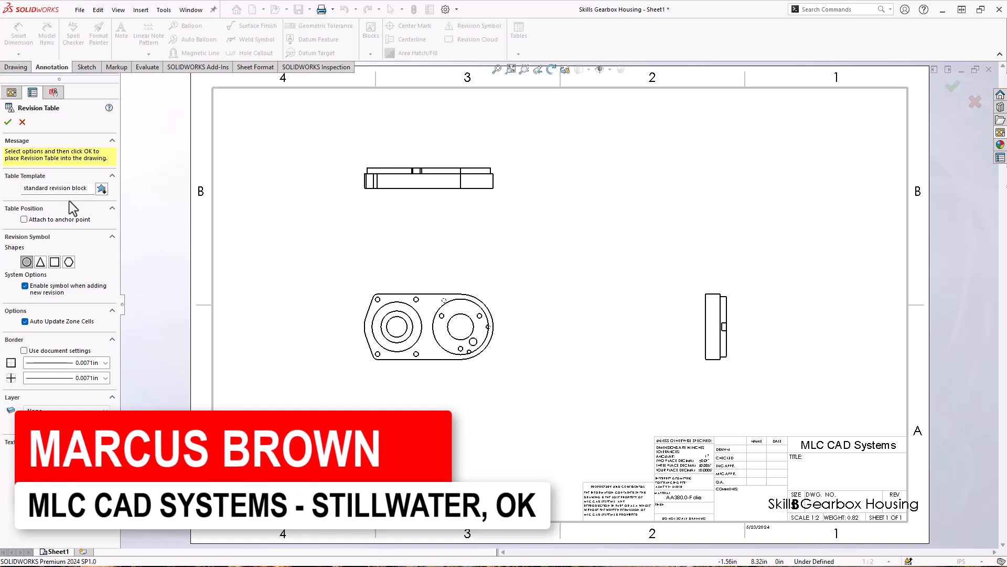
click(23, 220)
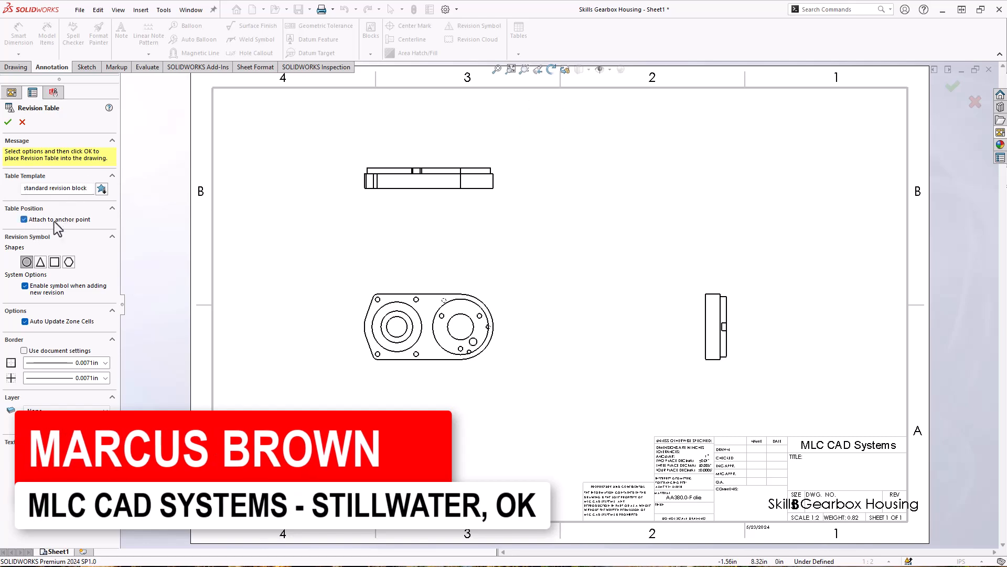
click(23, 219)
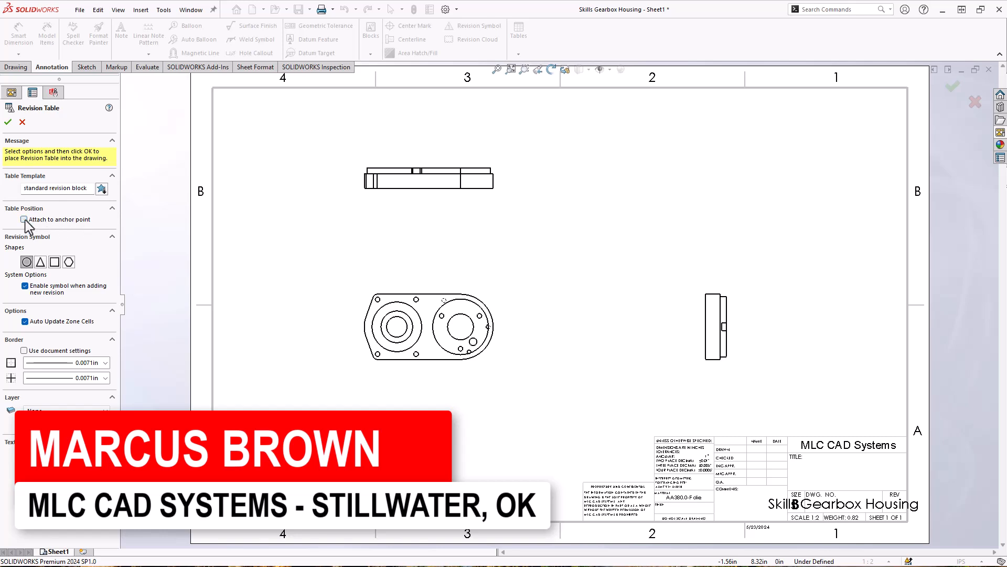
click(8, 124)
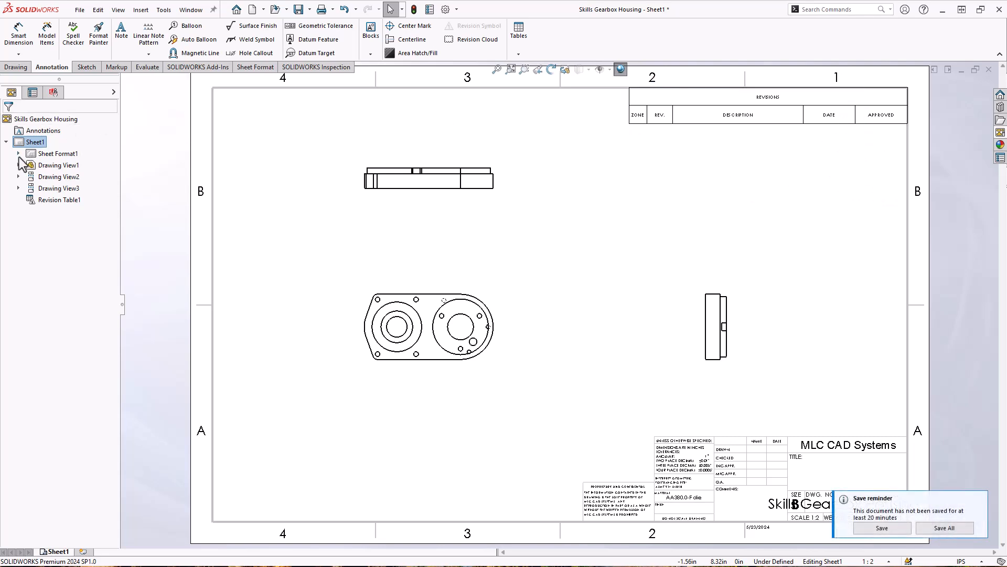
click(18, 154)
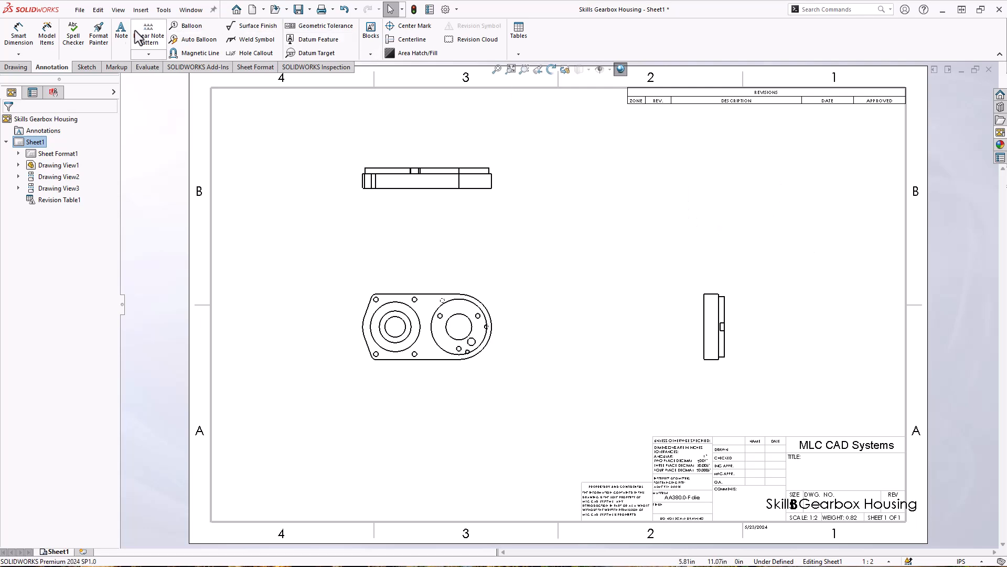
Start a note above the title block headed 'NOTES:', correcting a mistyped start.
click(122, 34)
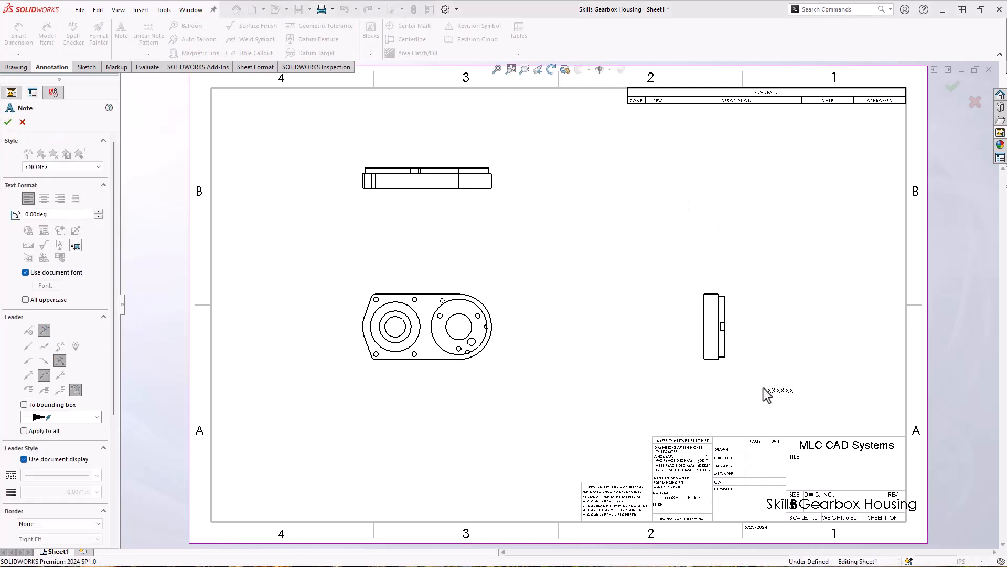
click(768, 391)
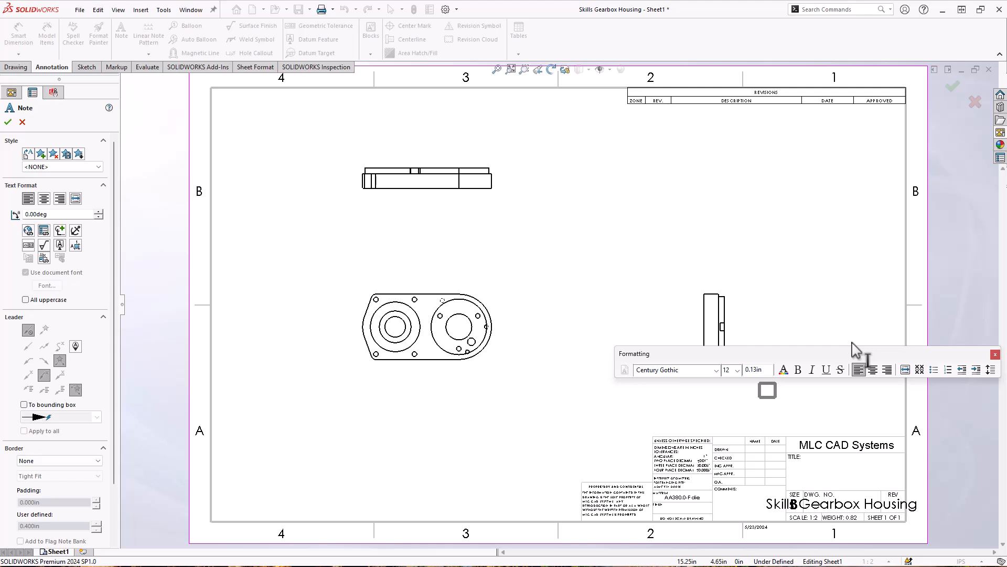
text(STAND)
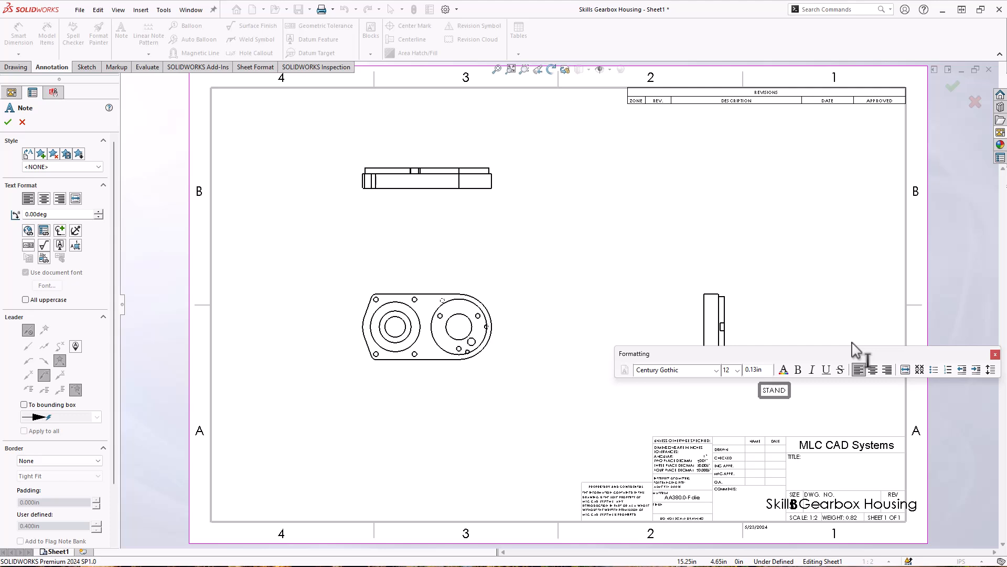
key(Backspace)
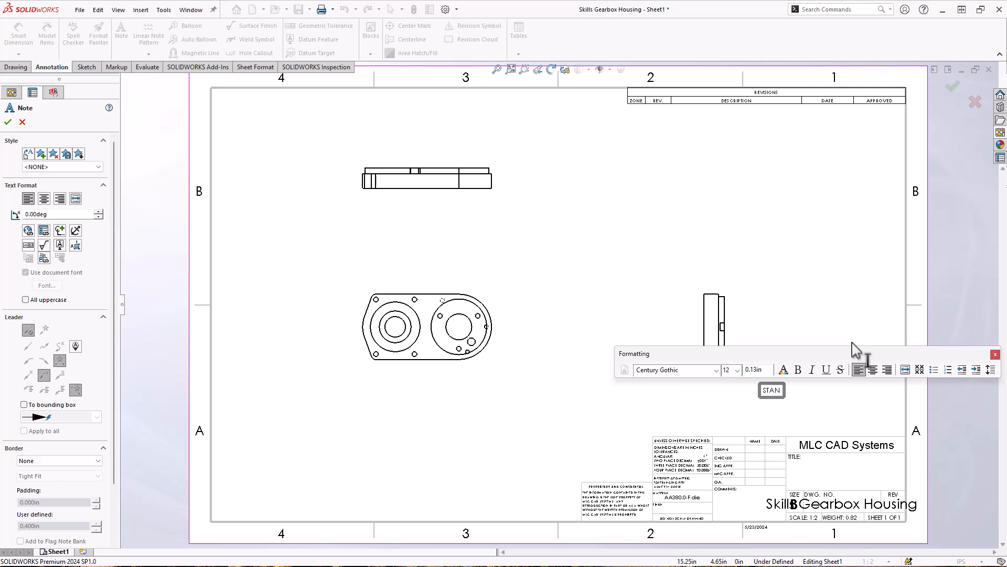
text(NOTES:)
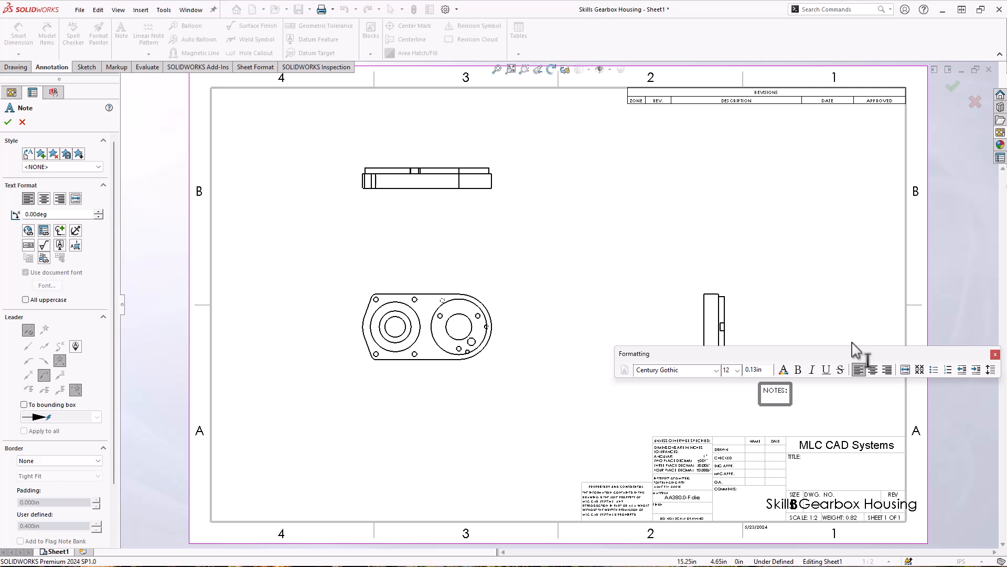
mouse_move(911, 386)
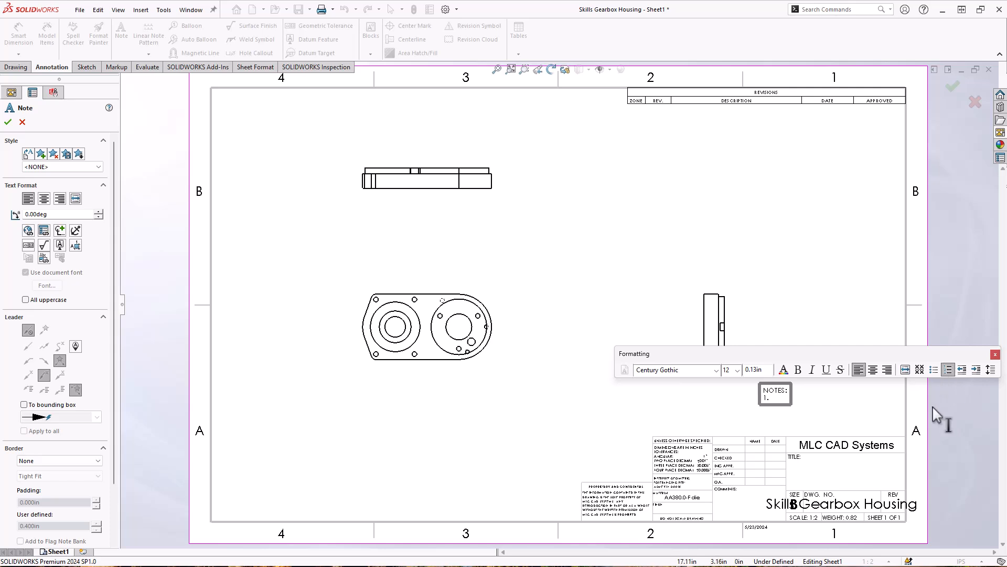
Add numbered notes: break all corners 0.03", unless otherwise specified build to 3D model.
text(BREAK ALL CORNERS)
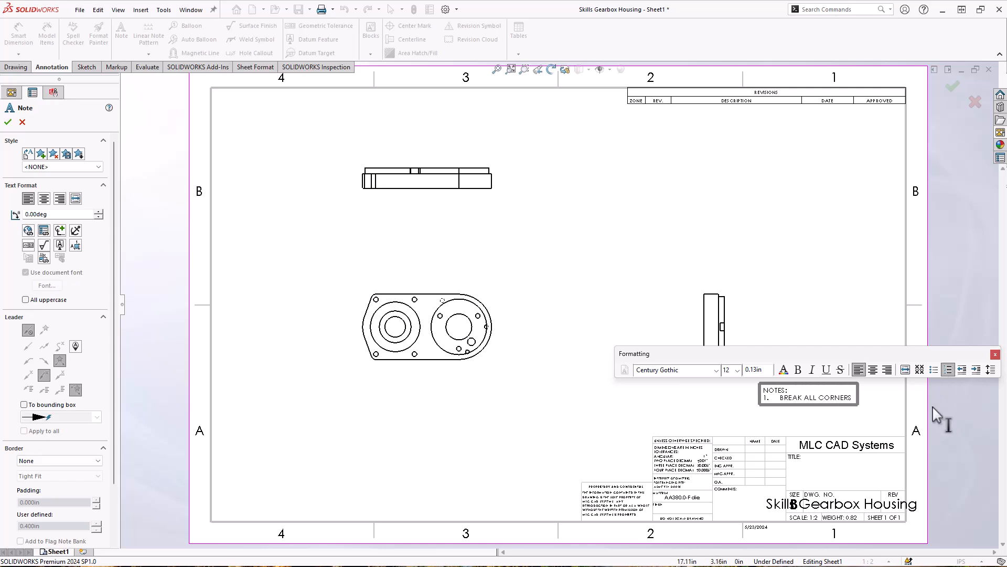
text(0.03")
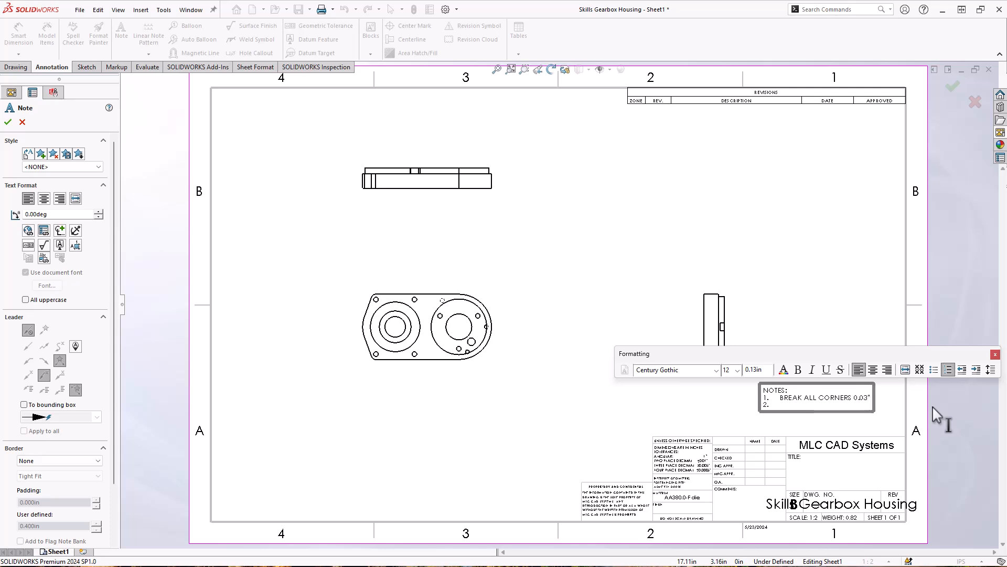
text(UNLESS OTHERWISE SPECIFIED,)
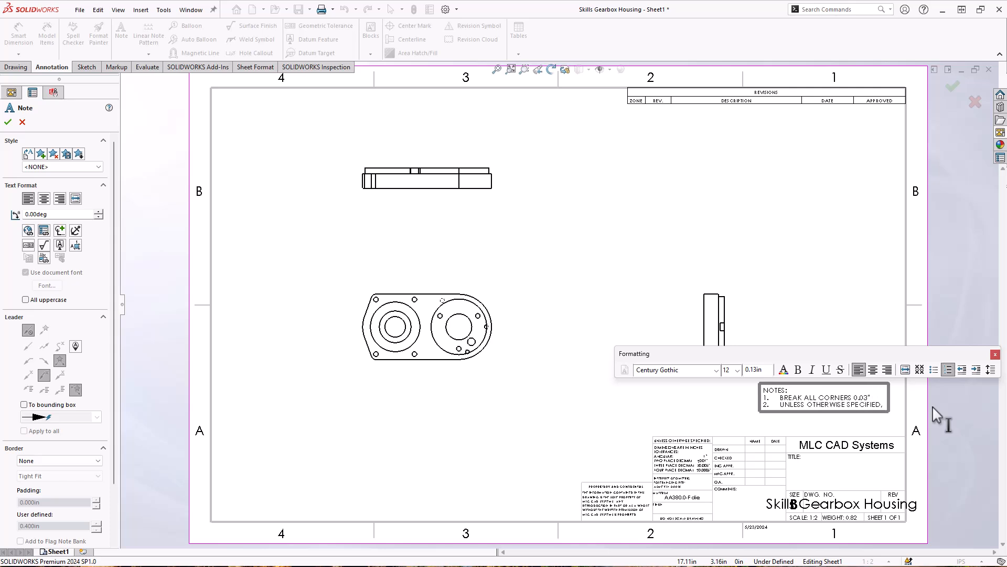
text(BUILD TO)
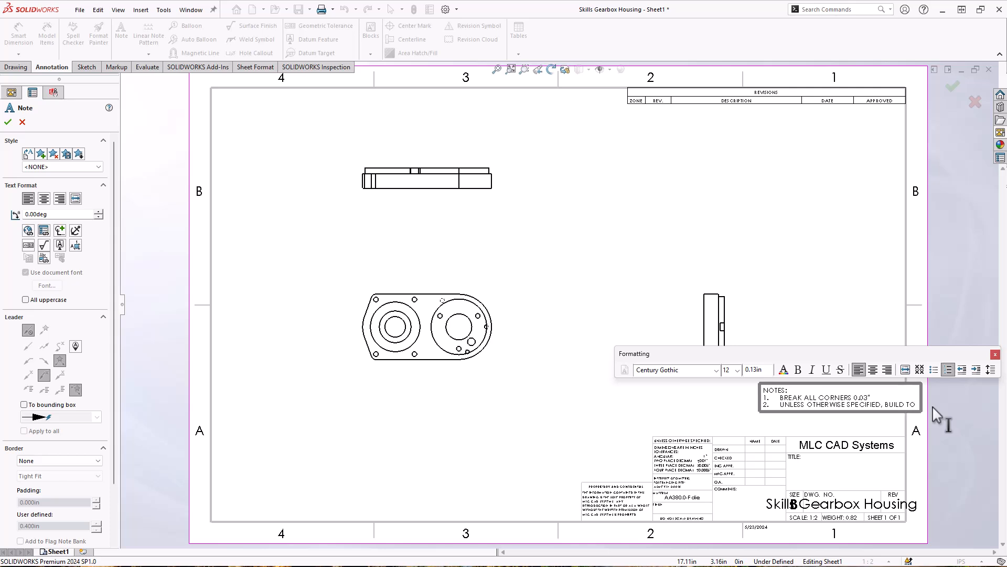
text(3D)
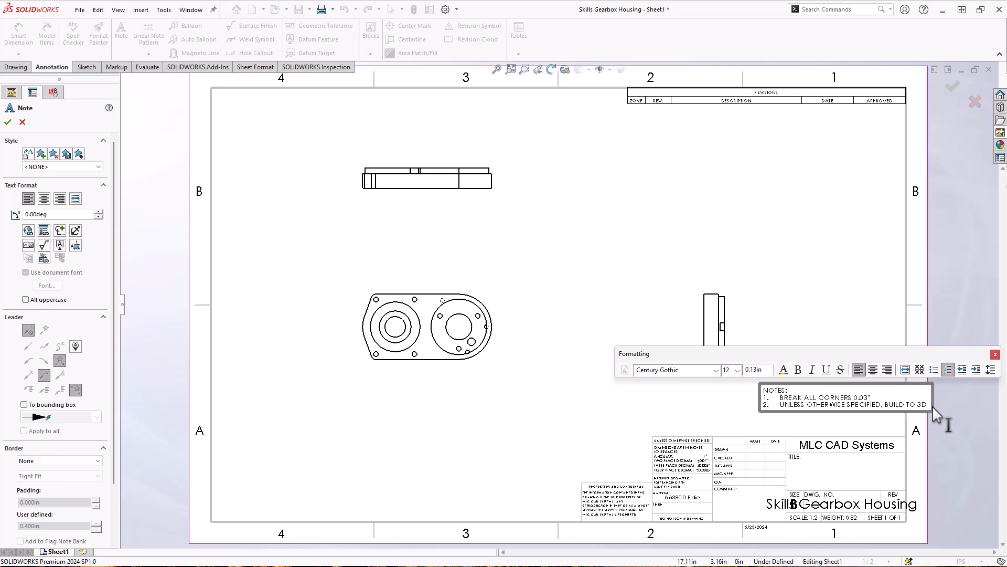
text(MODEL)
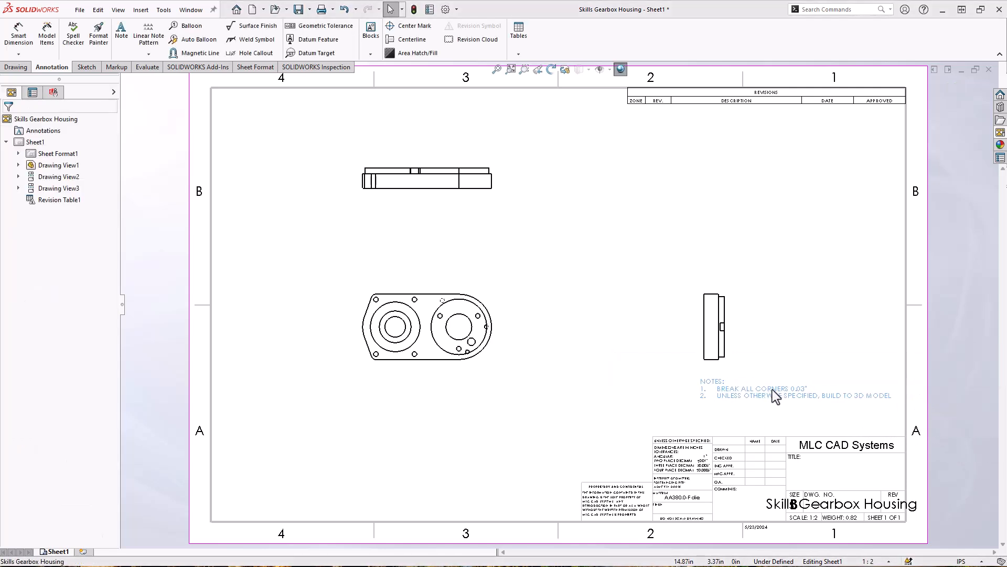
Edit note 2 to add 'TO A TOLERANCE OF 0.005"' and begin note 3 'FILE NAME'.
click(121, 32)
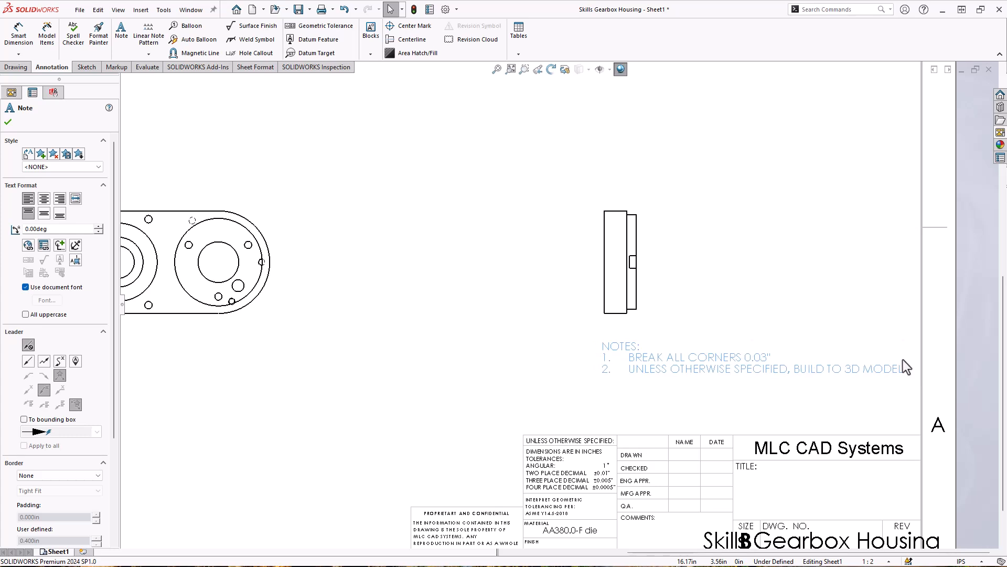
double_click(699, 356)
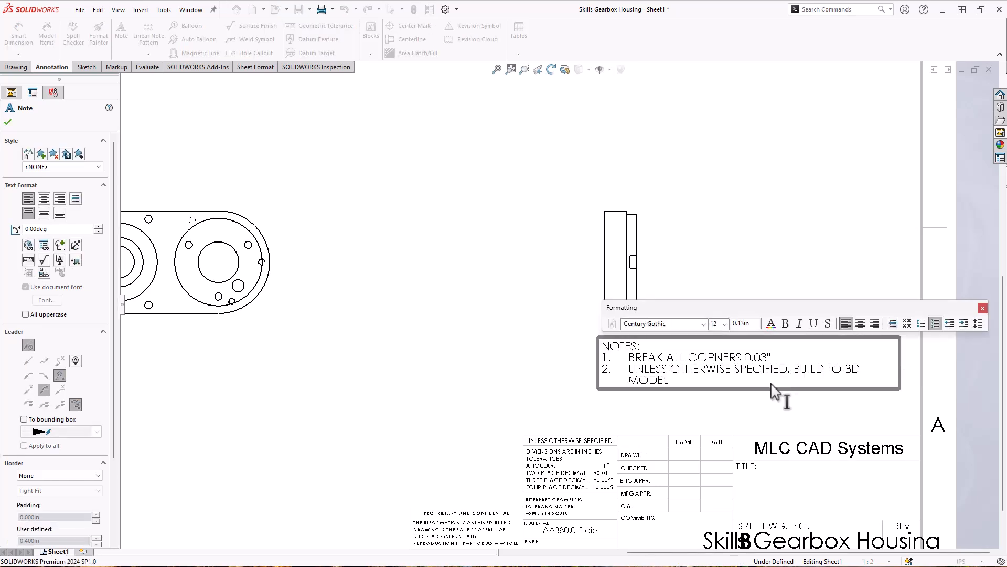
mouse_move(710, 388)
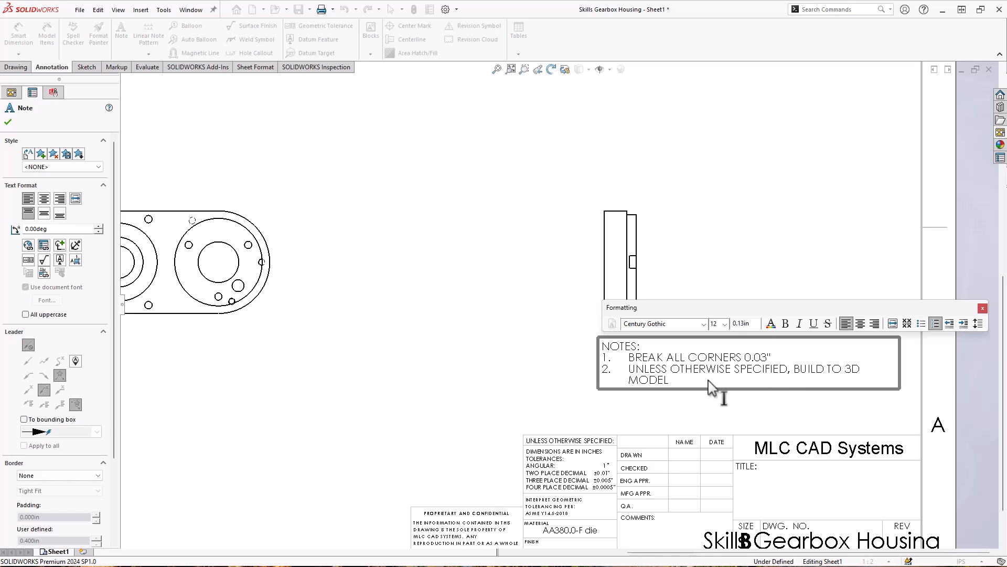
text(TO A TOL)
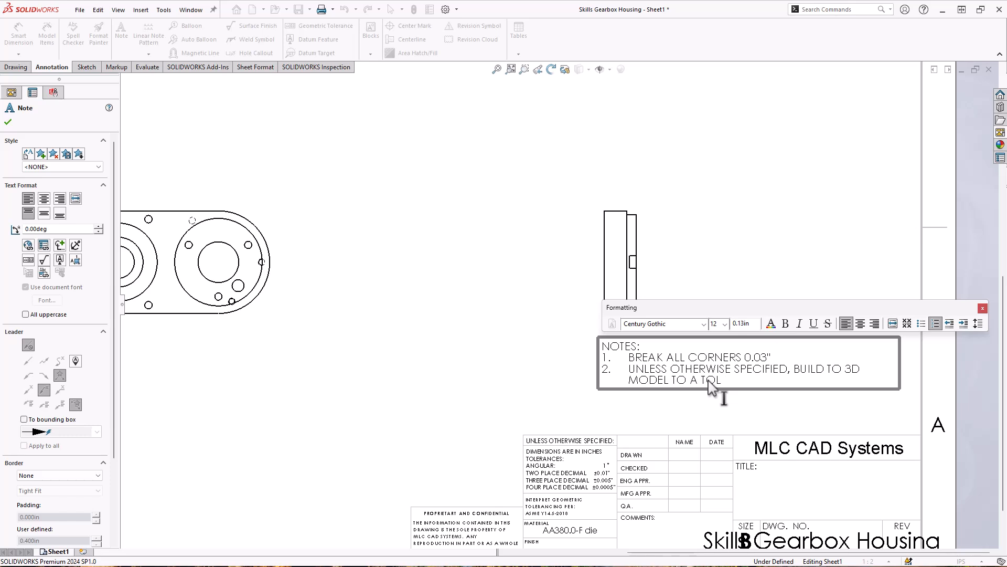
text(OLERANCE OF 0.)
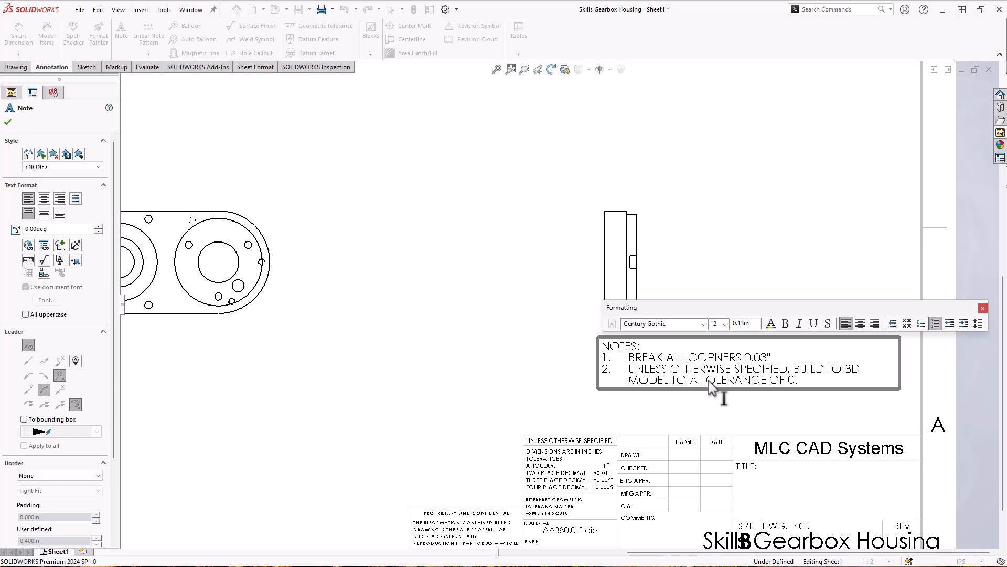
text(005")
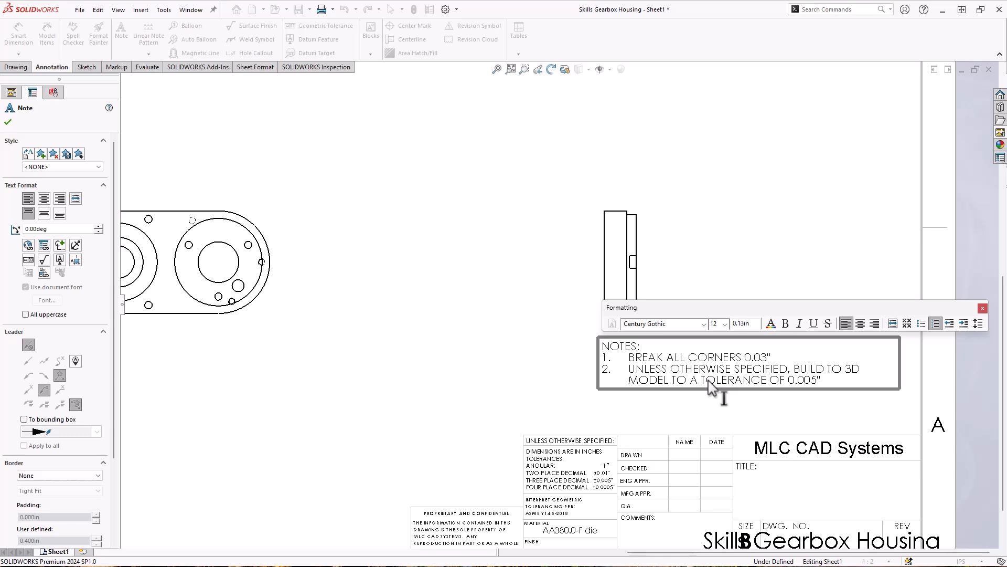
text(FILE N)
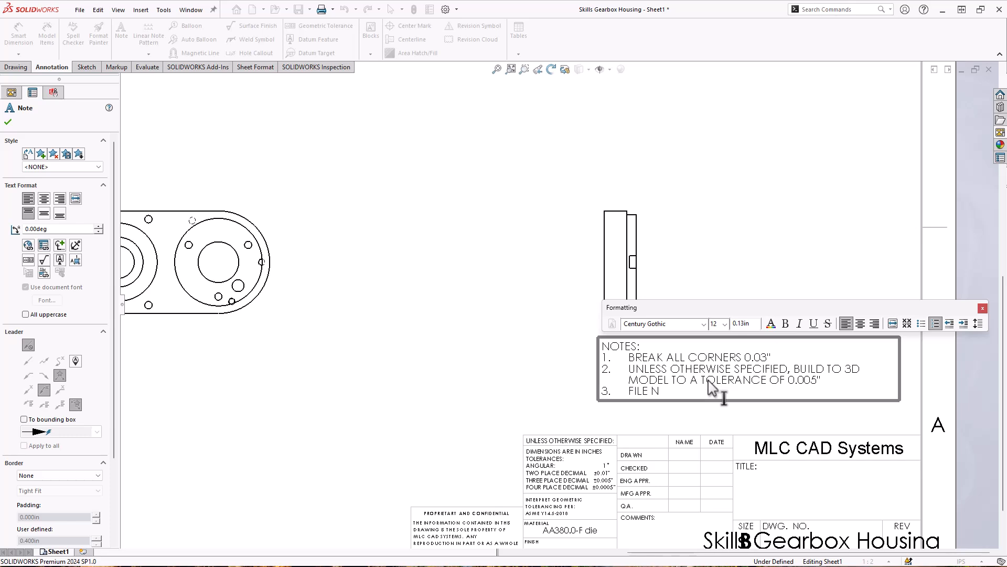
Complete note 3 with the linked file-name property ending in '.SLDPRT'.
text(AME:)
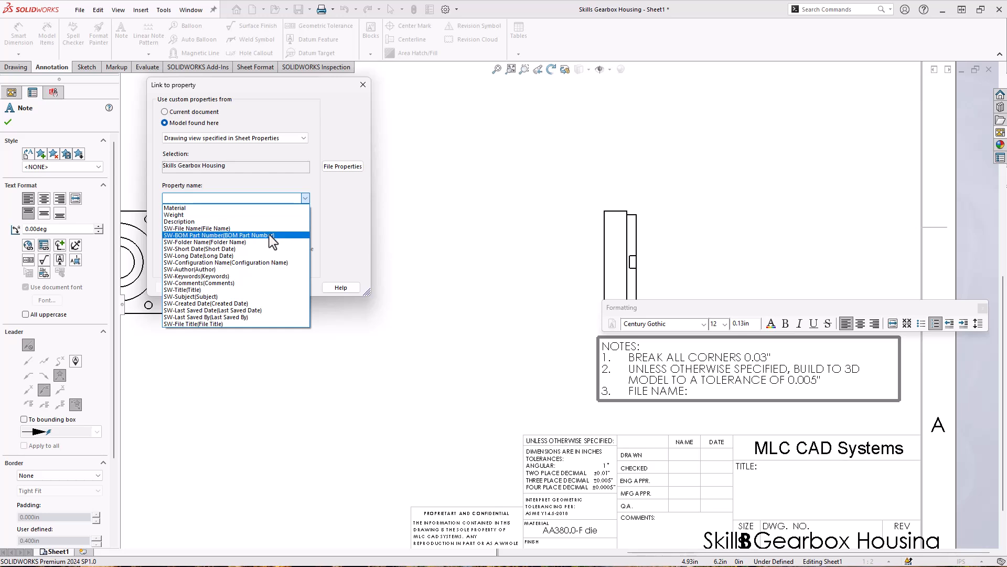
click(195, 228)
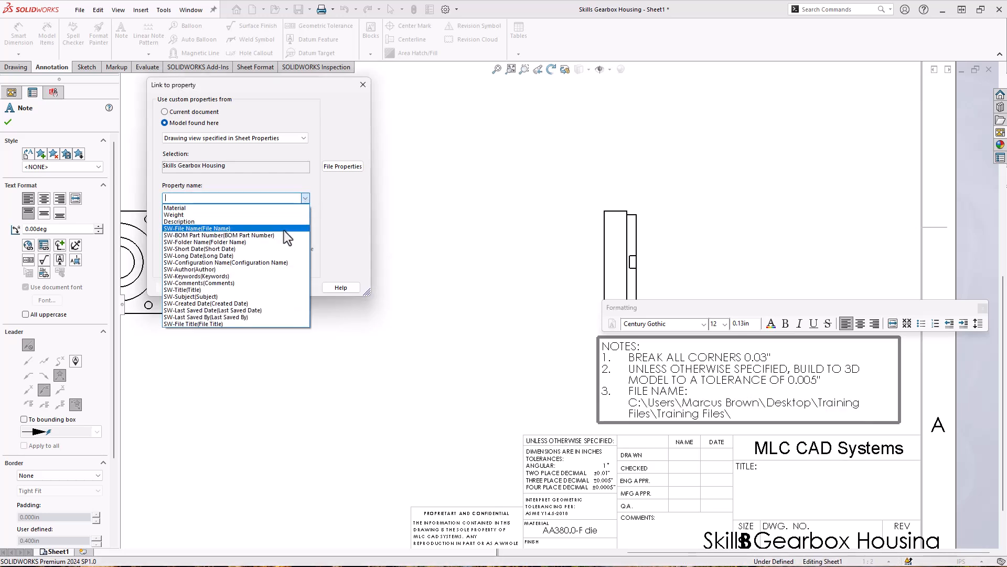
click(197, 229)
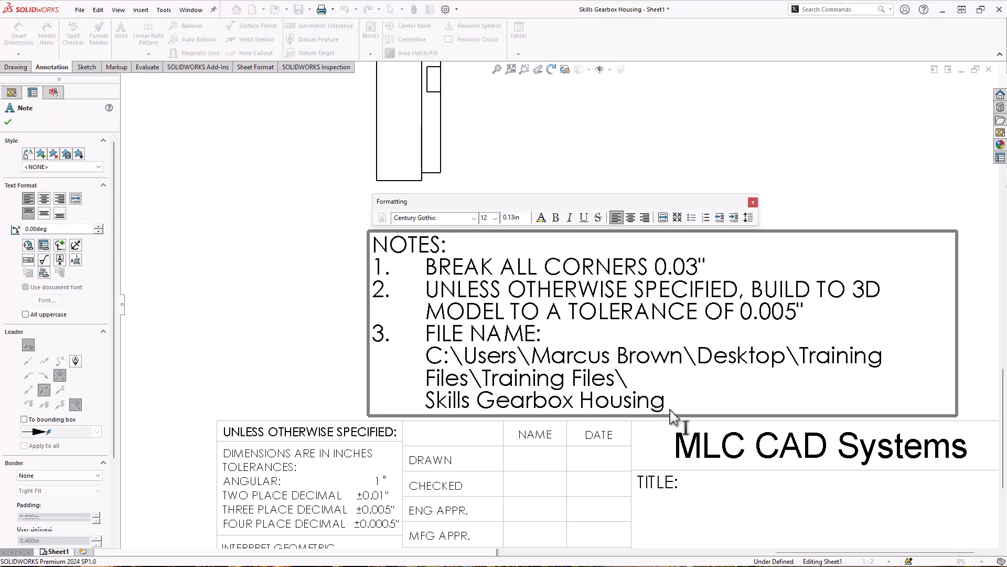
text(.S)
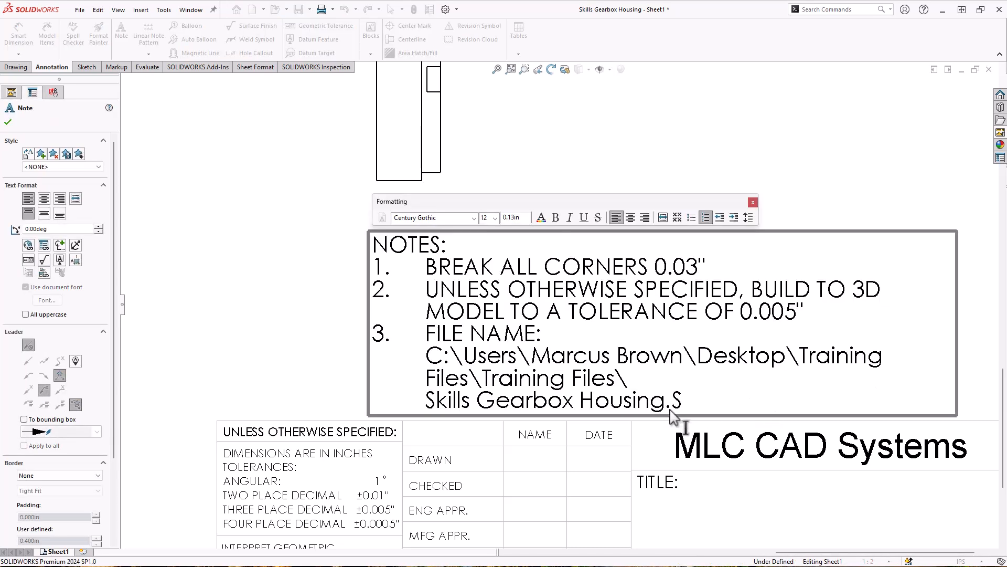
text(LDPRT)
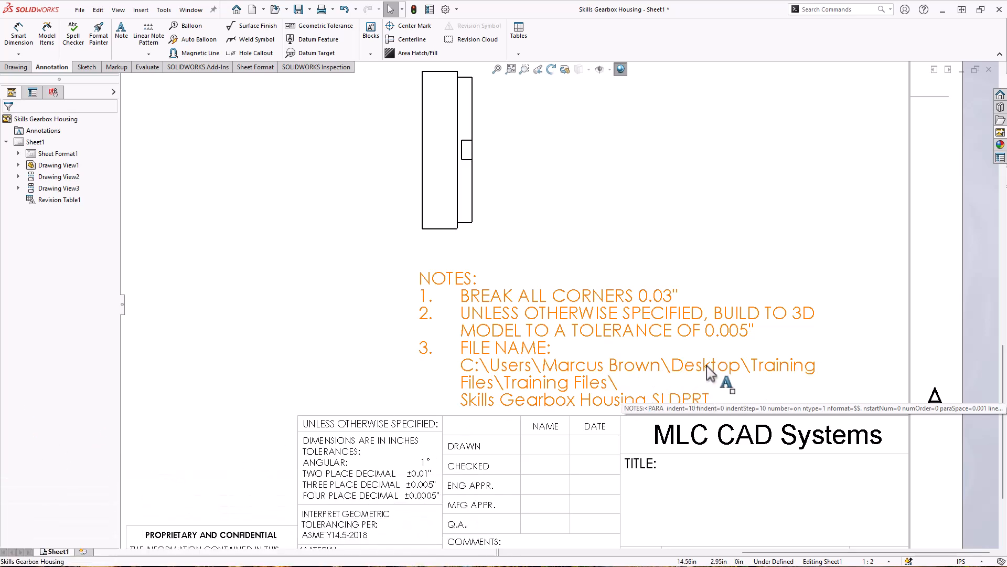
Finish editing so the three-item NOTES block rests above the title block.
click(268, 319)
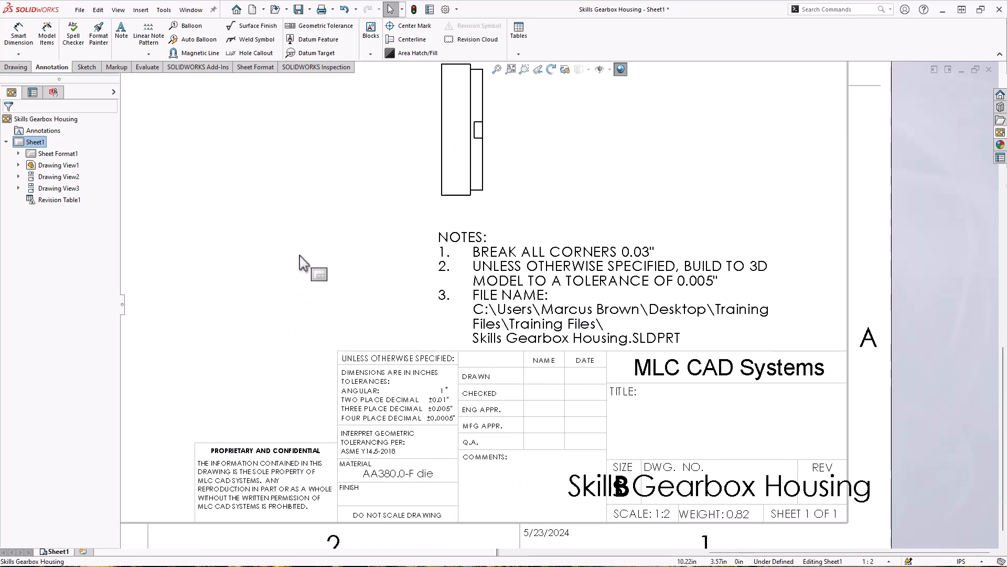
mouse_move(325, 195)
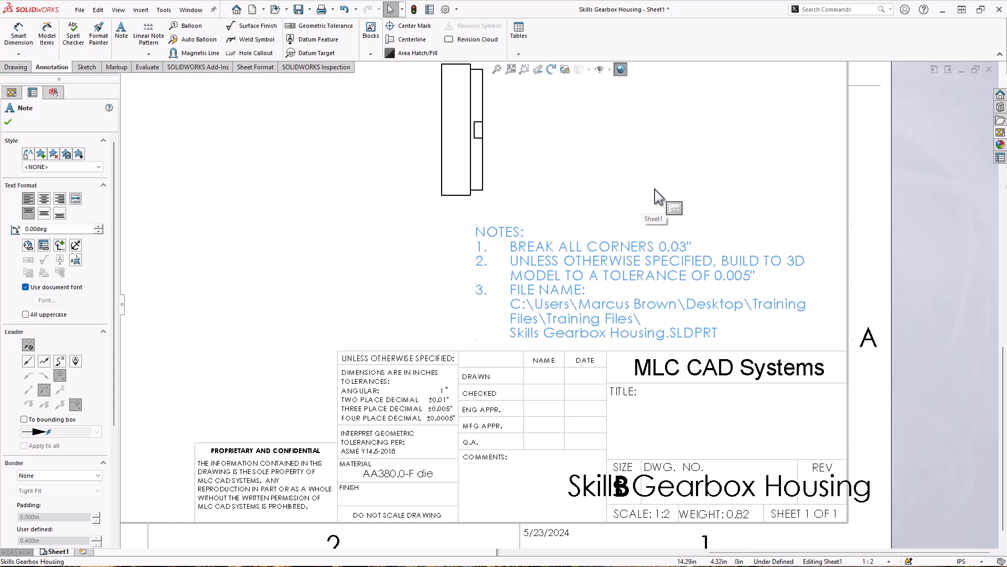
mouse_move(670, 180)
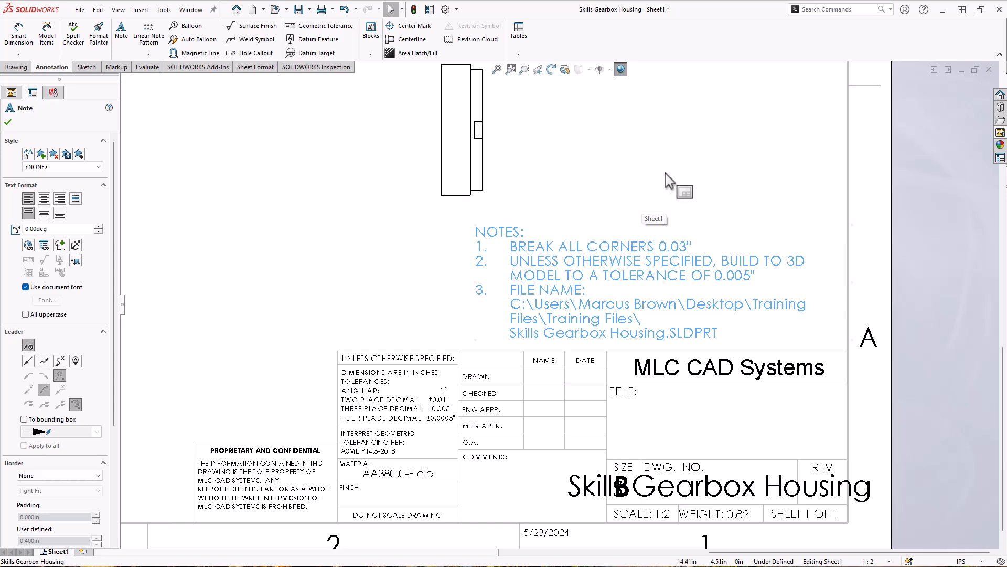
mouse_move(962, 143)
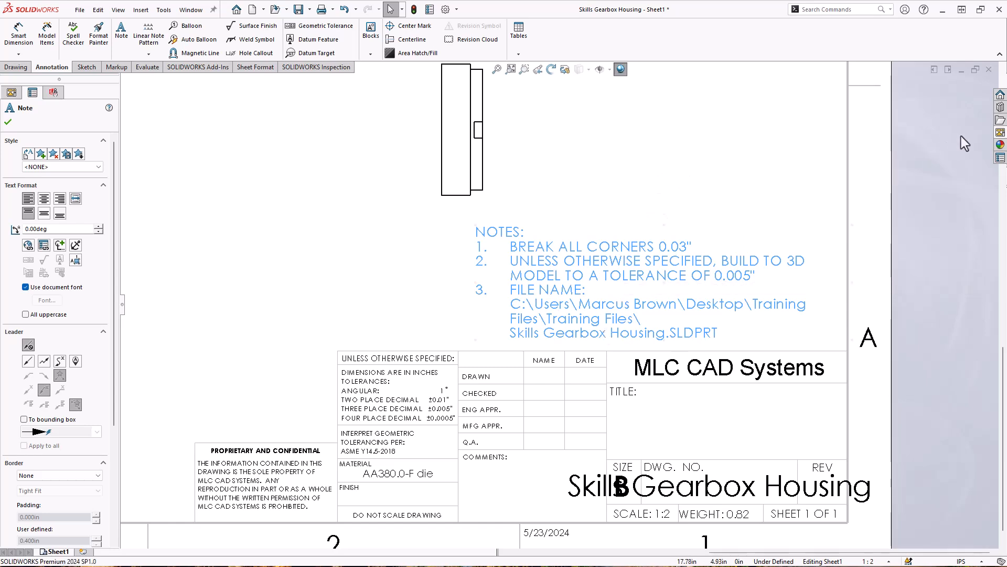
Save the NOTES block to the Design Library annotations folder as 'STANDARD DRAWING NOTE'.
click(999, 156)
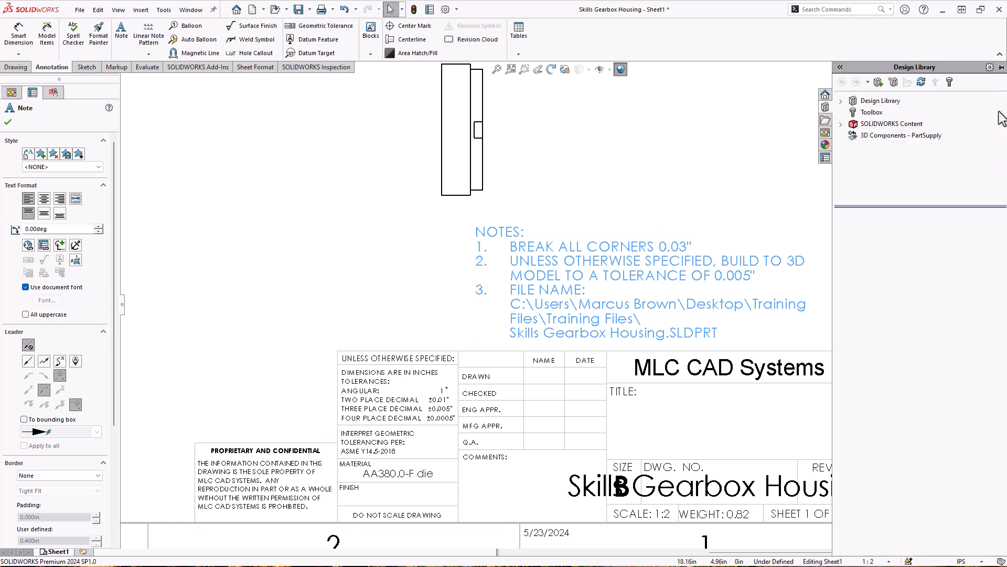
mouse_move(653, 268)
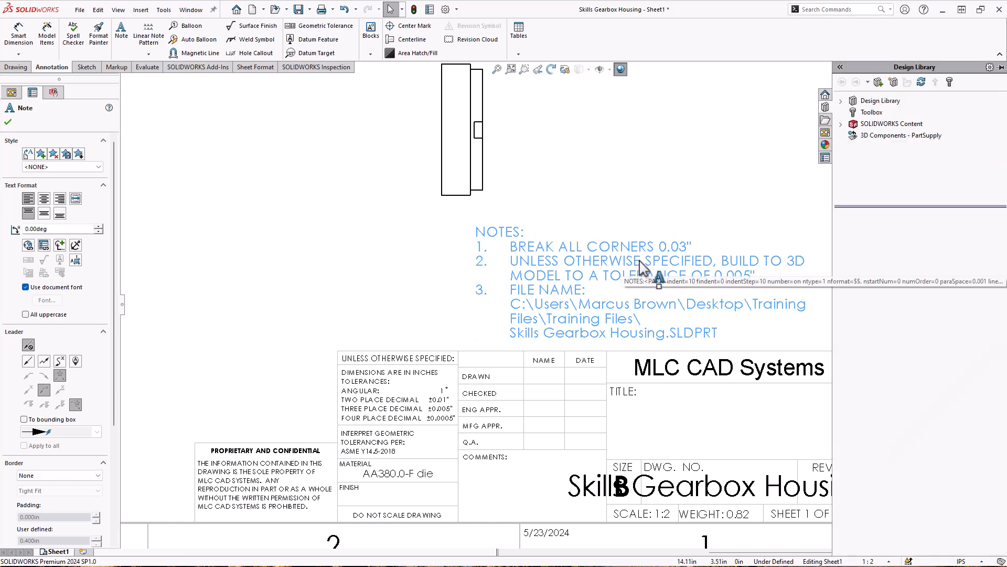
click(842, 101)
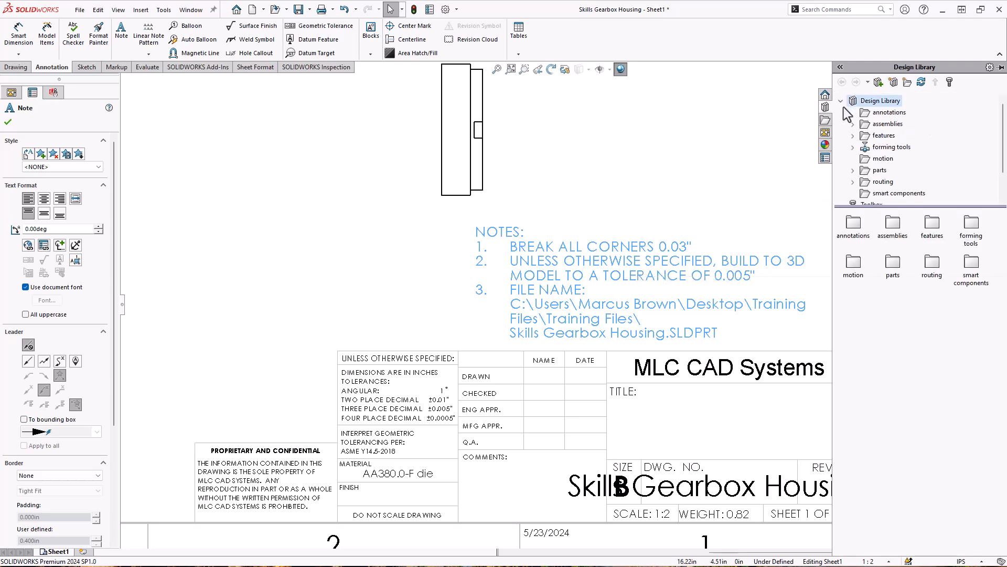
click(889, 112)
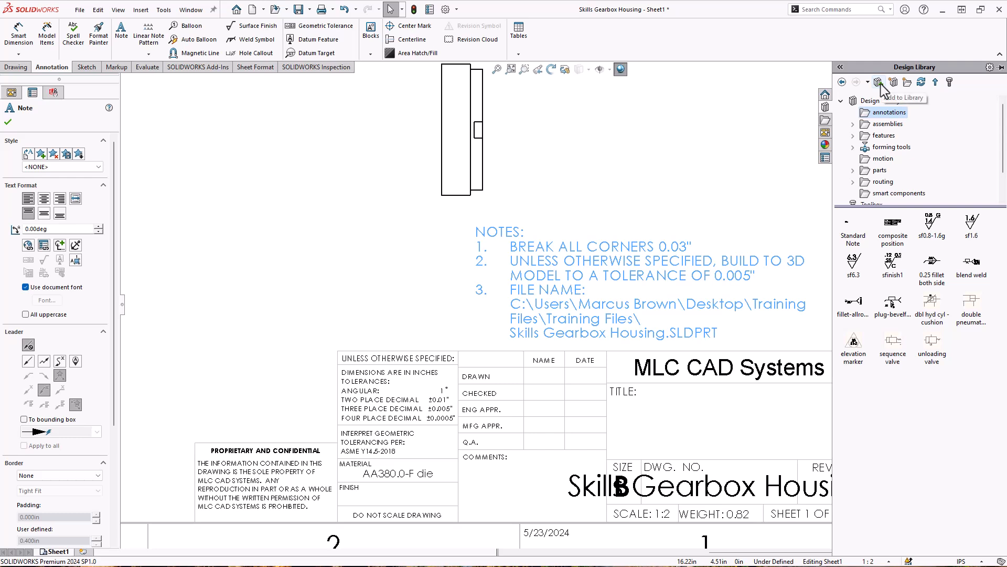
click(879, 82)
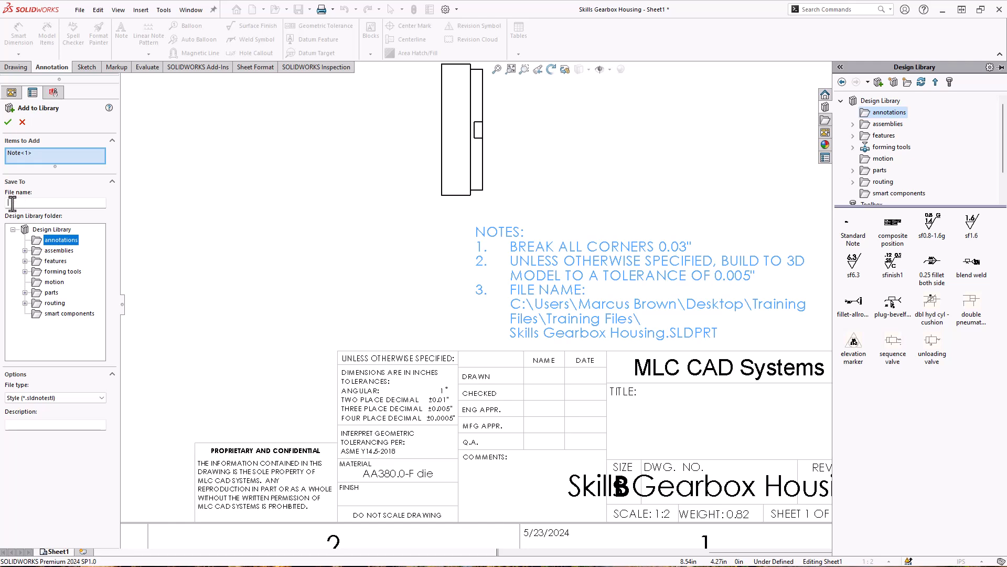
text(STANDARD DRAWING NOT)
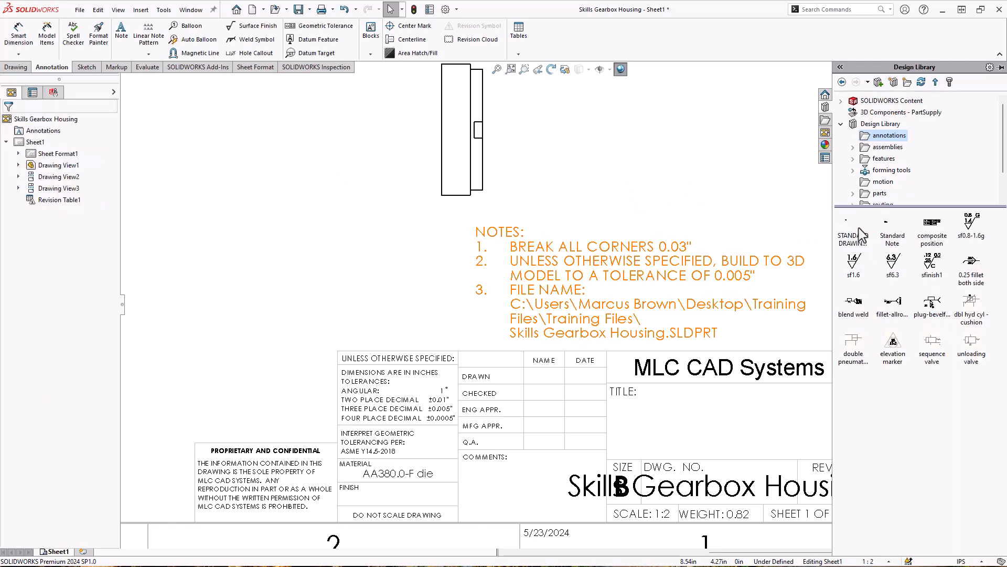
mouse_move(853, 228)
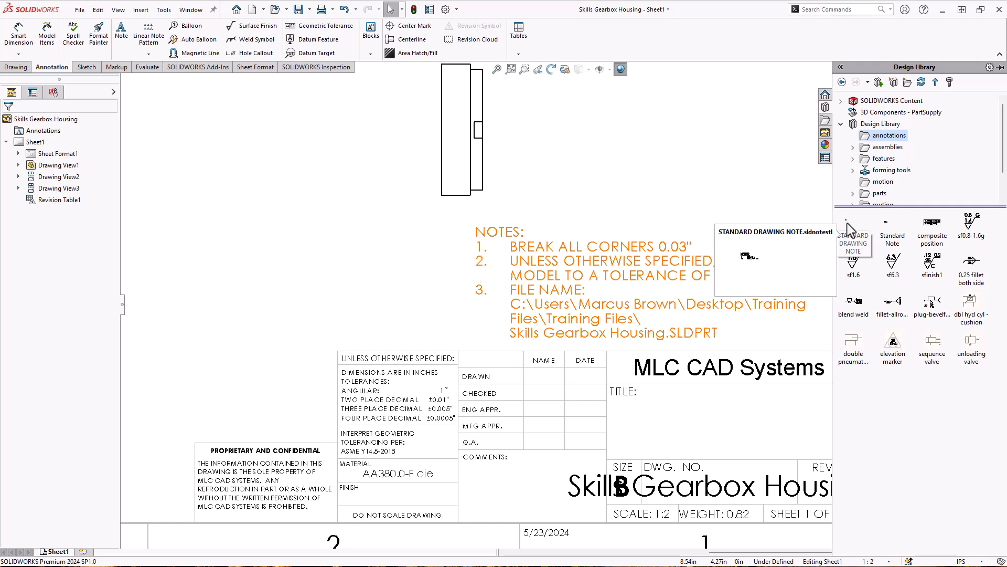
mouse_move(848, 235)
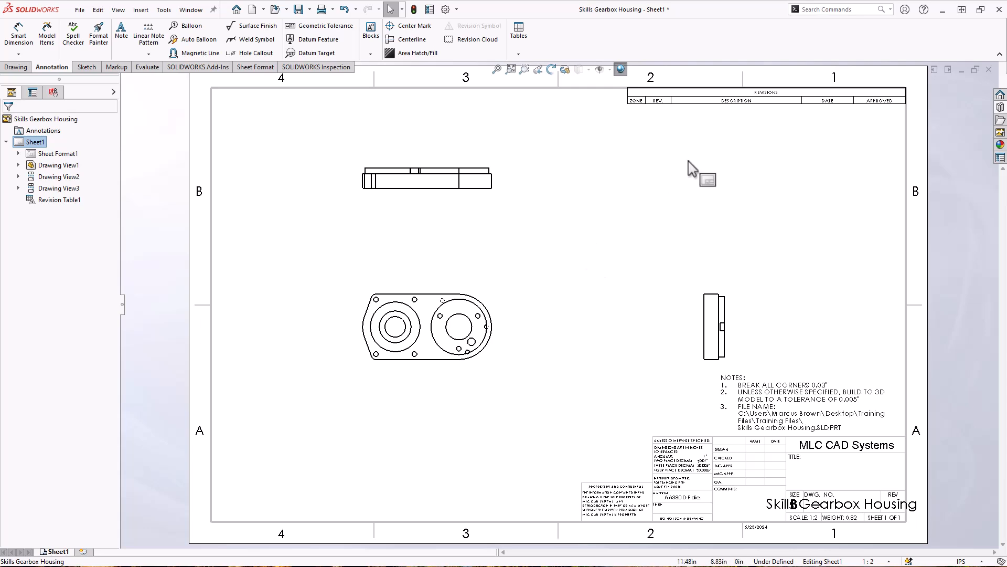
Set document primary and dual dimension precision to .123, both linked to the model.
click(445, 9)
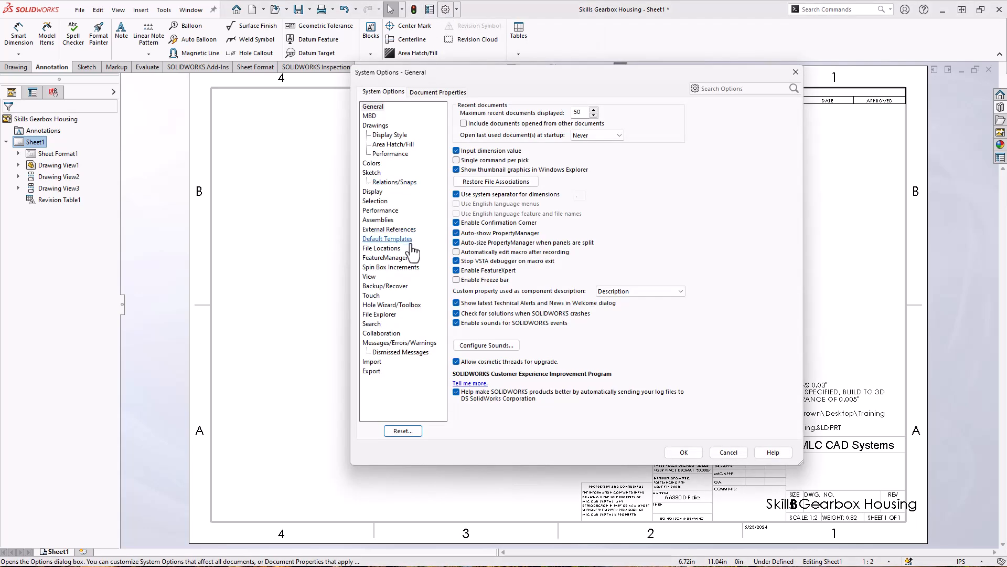
click(438, 91)
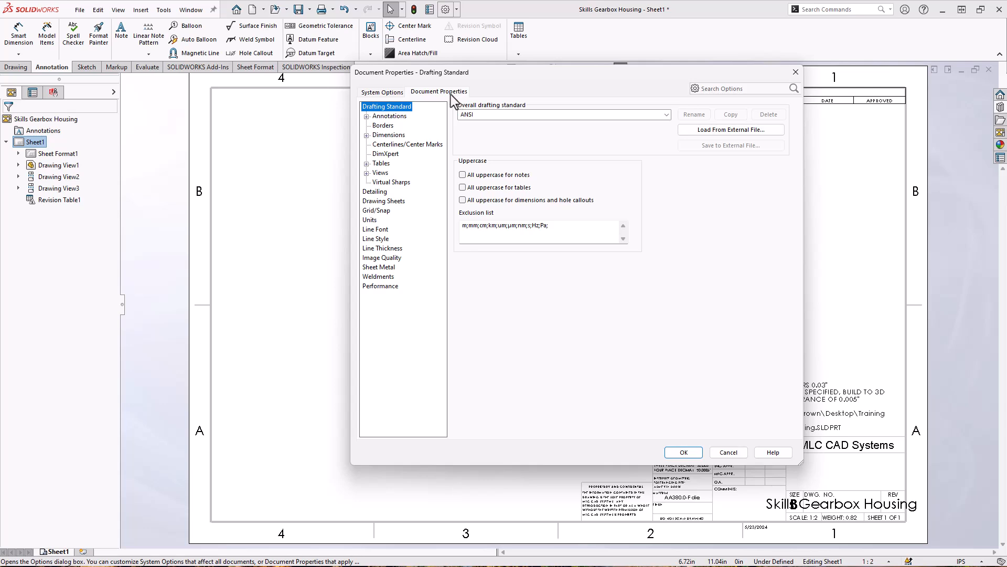
click(389, 134)
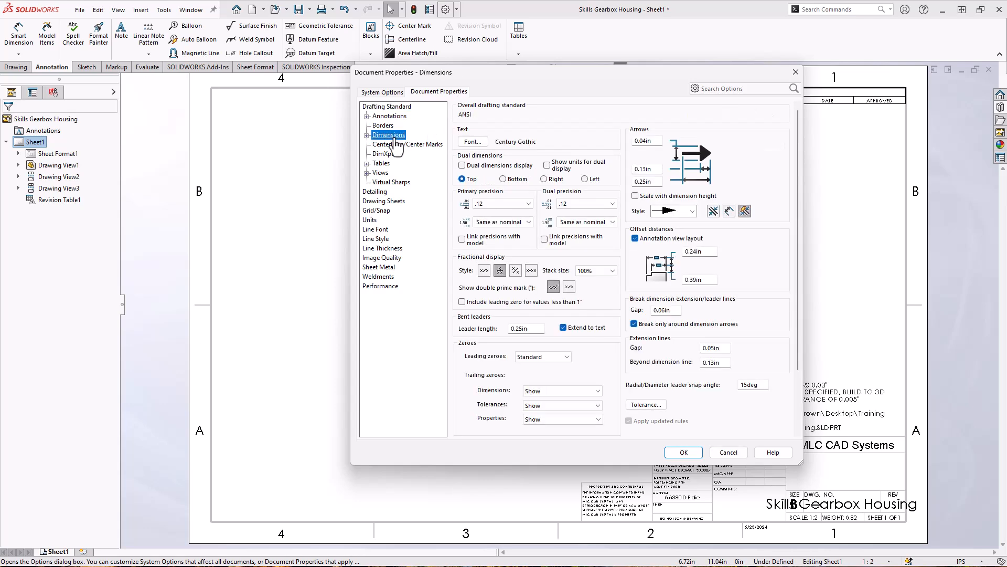
click(528, 204)
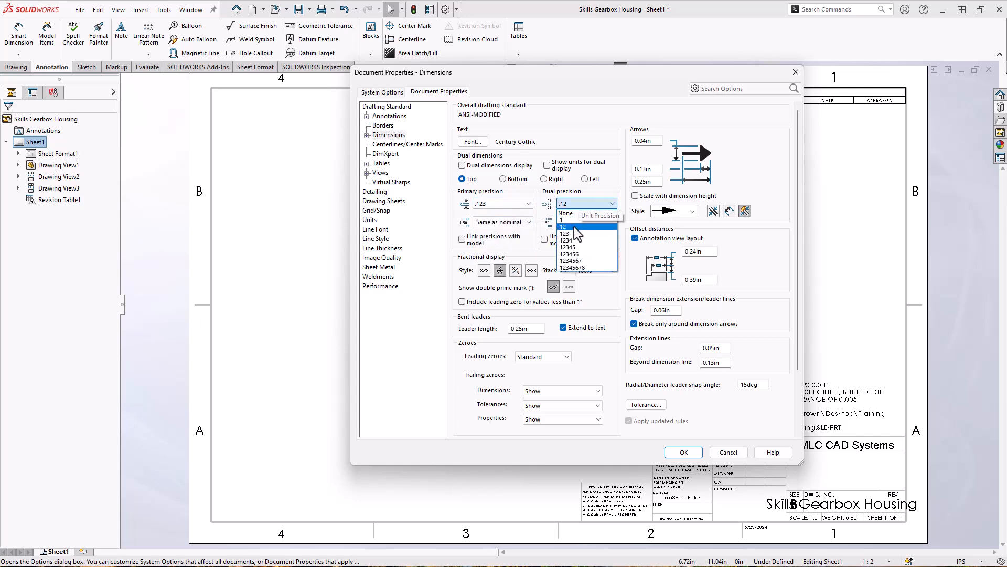
click(564, 233)
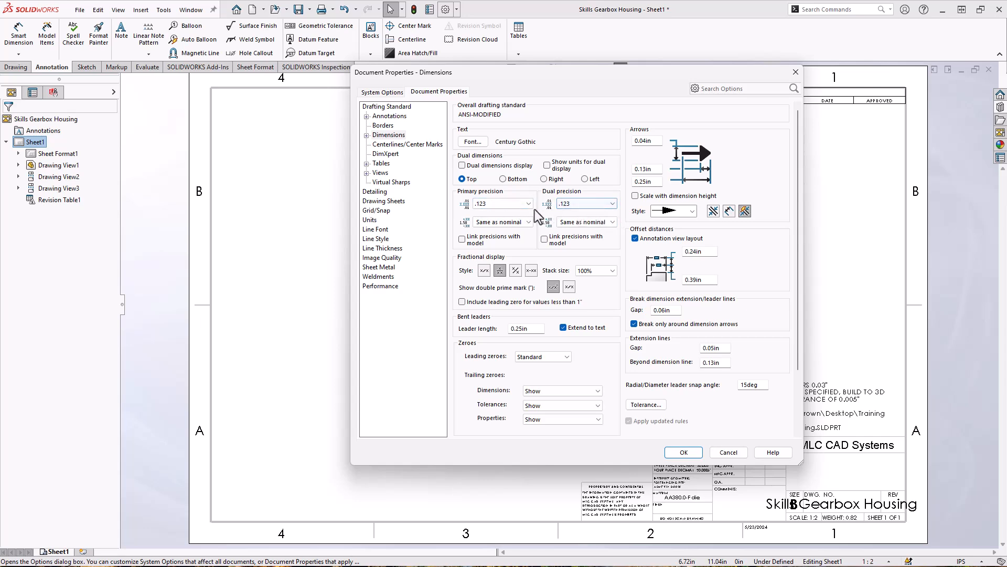
click(462, 239)
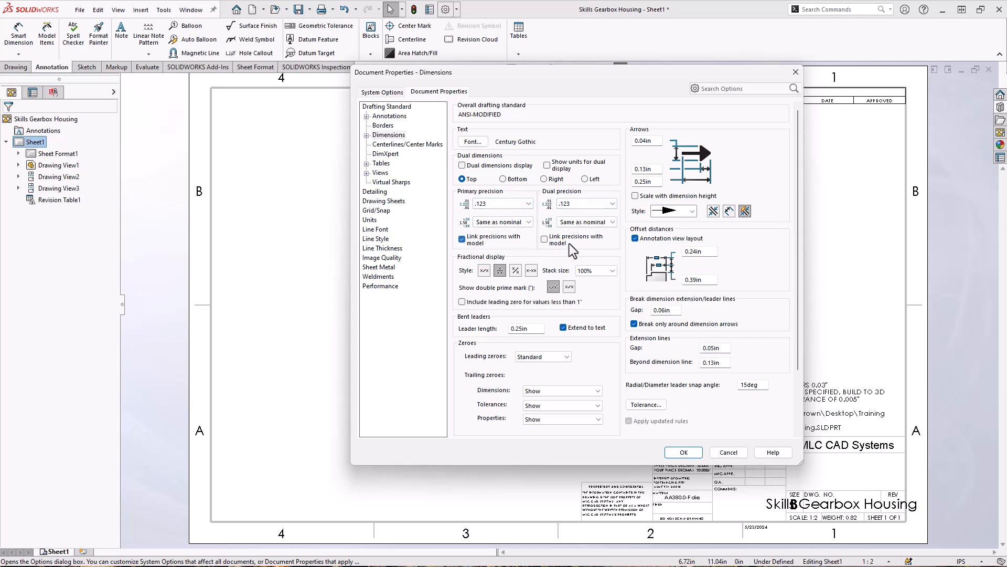
click(544, 239)
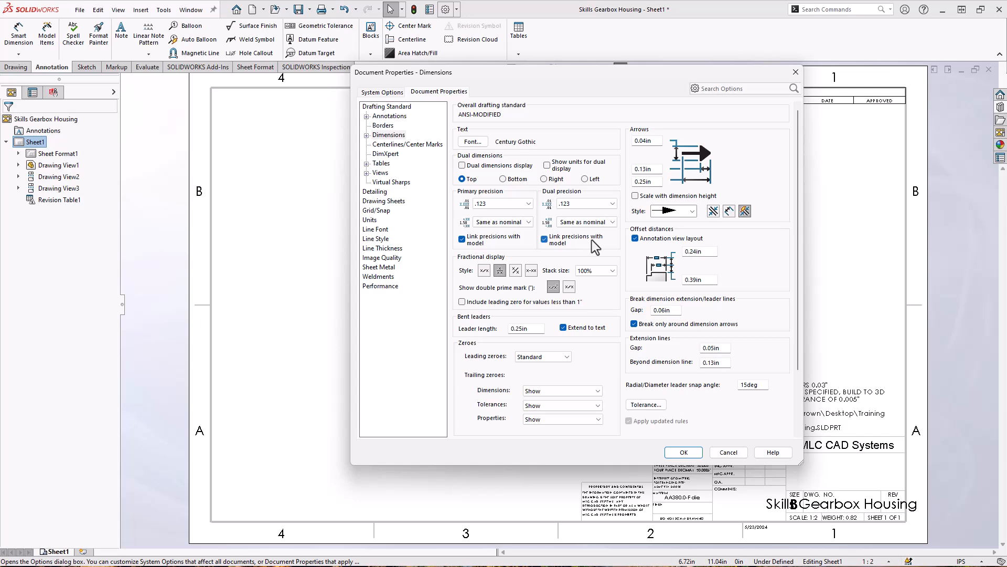
mouse_move(525, 246)
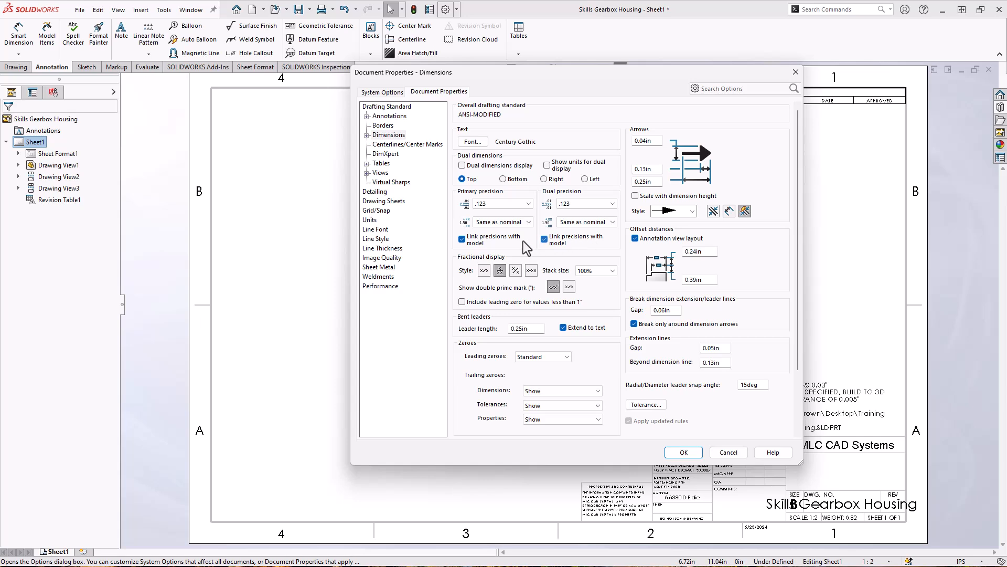
mouse_move(584, 254)
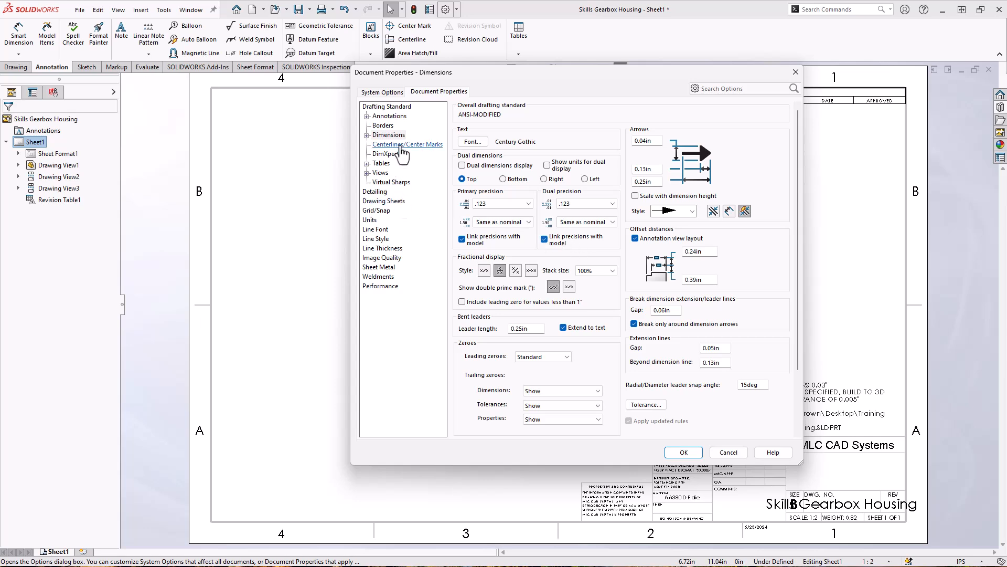
In Detailing, turn off auto center marks, dowel symbols and hole-pattern connection lines.
click(375, 191)
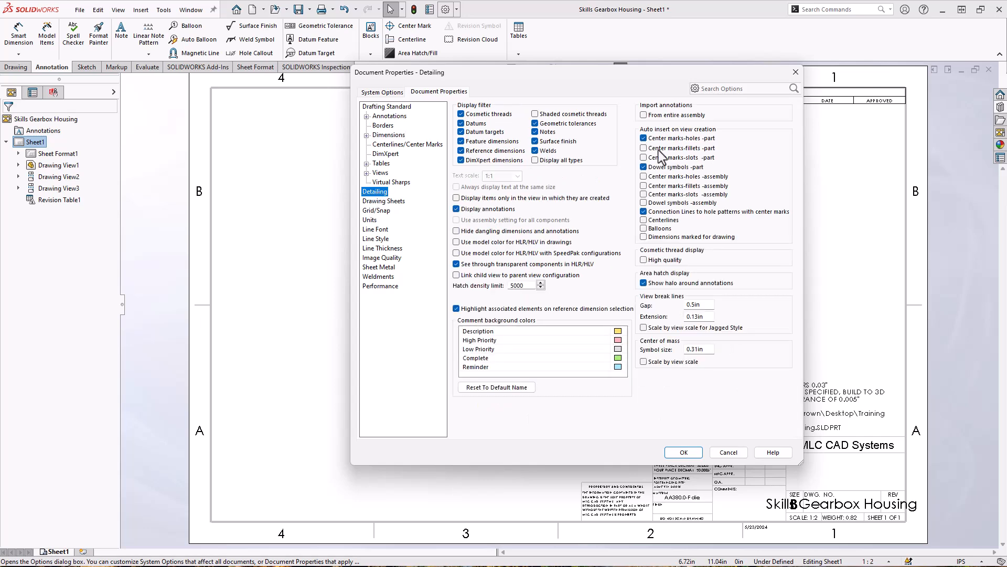
click(645, 167)
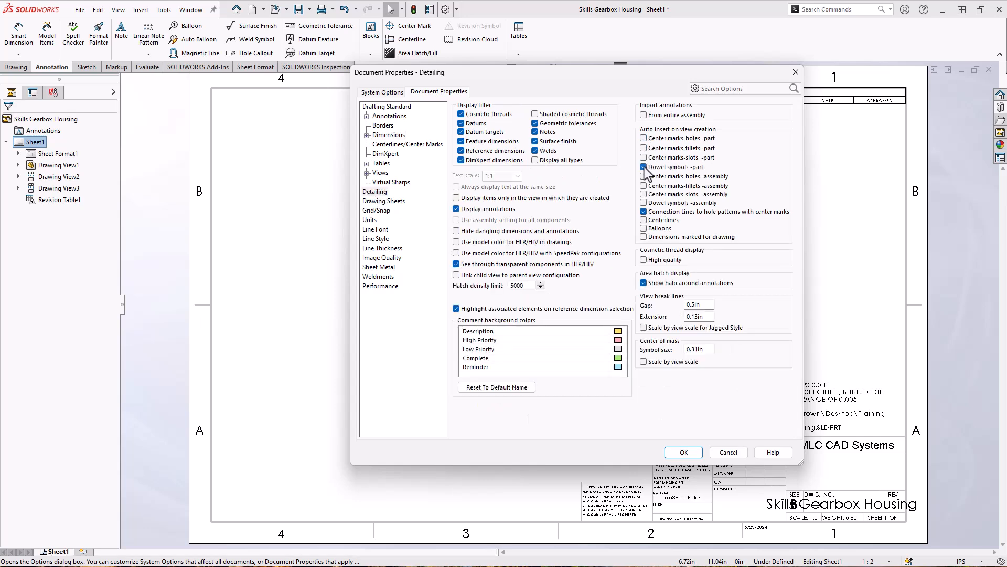
click(643, 167)
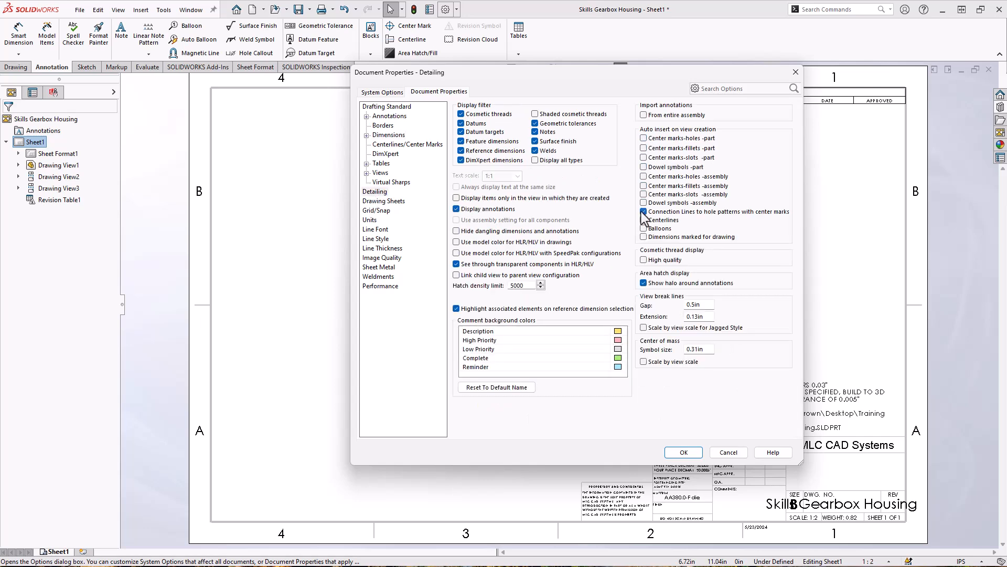
click(644, 212)
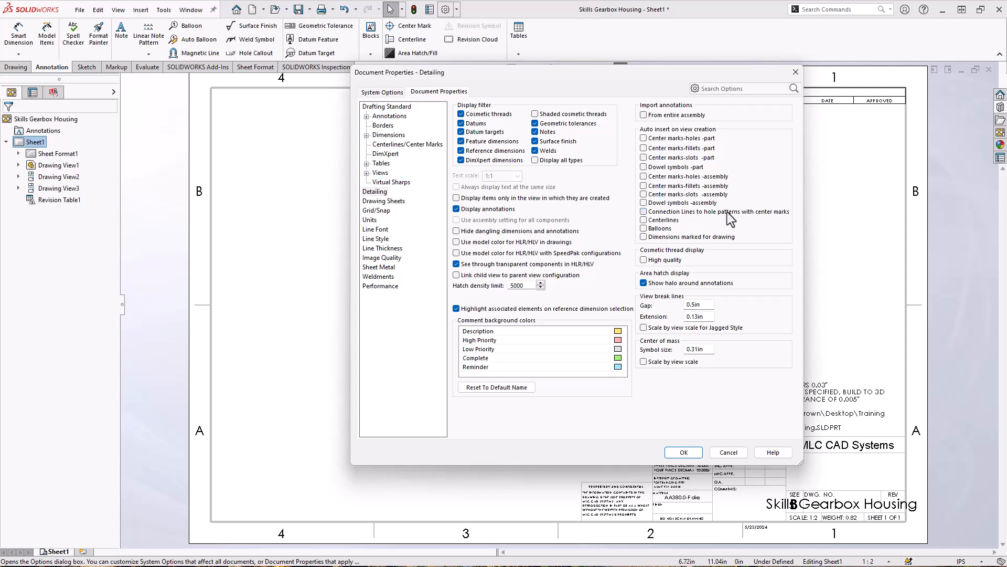